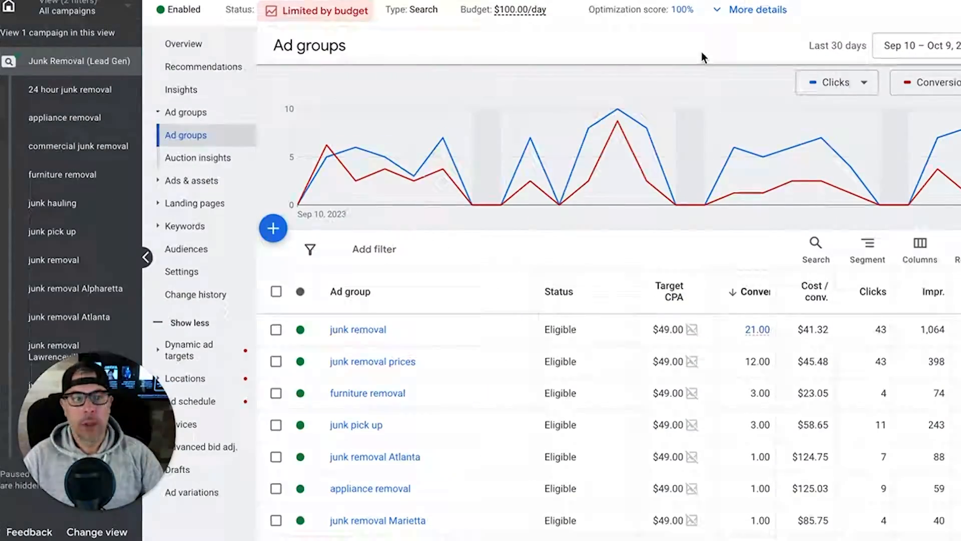
Reveal the ad group totals row: 43.00 conversions at $47.25 across 125 clicks and 2,086 impressions.
left_click(146, 257)
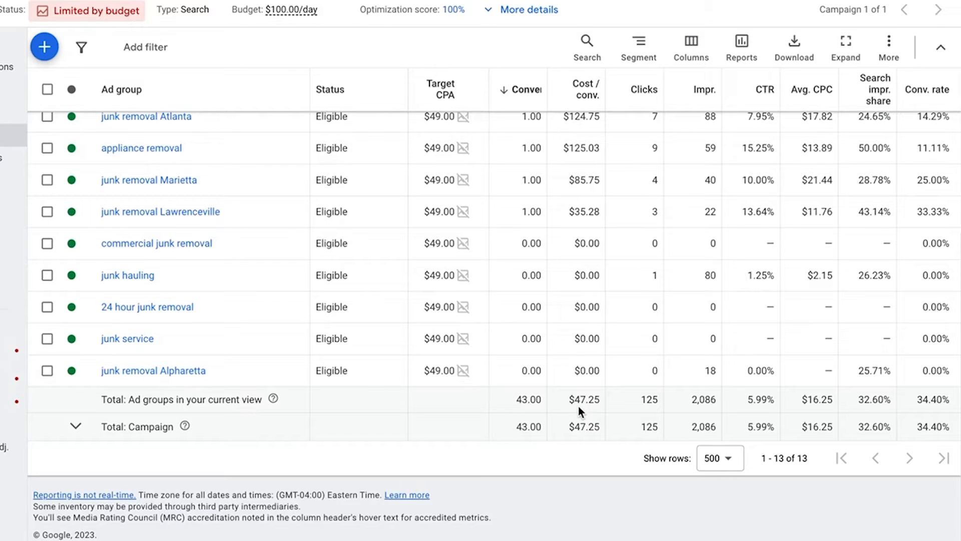
mouse_move(541, 417)
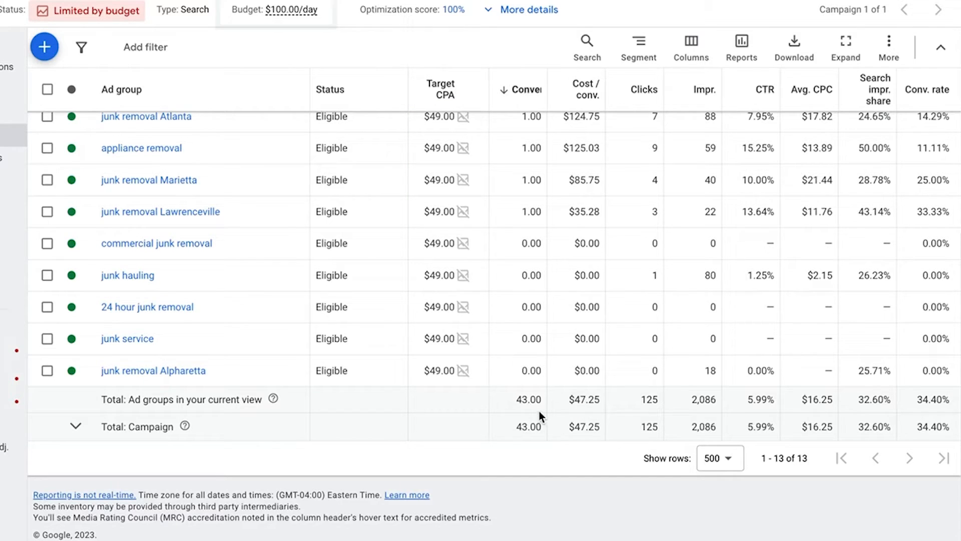
mouse_move(554, 444)
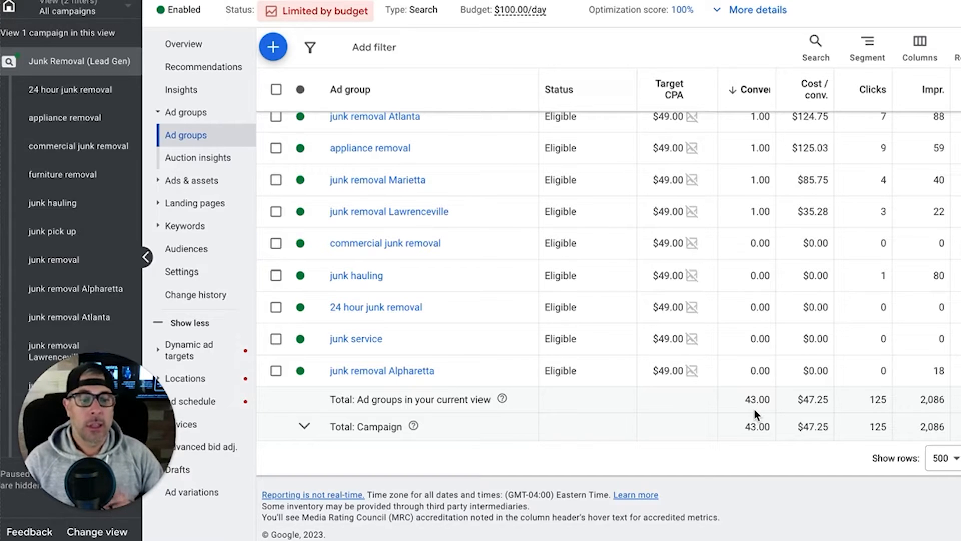
left_click(147, 257)
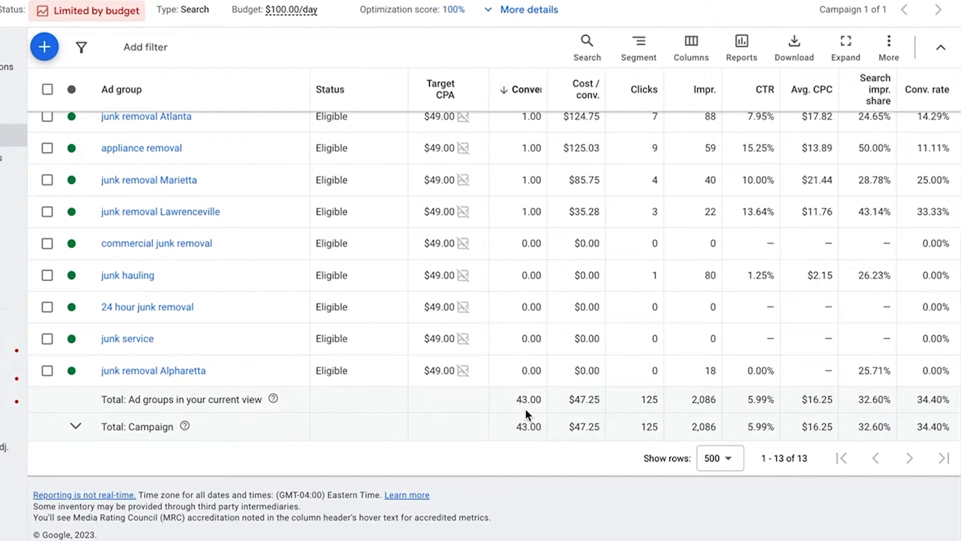
left_click(575, 400)
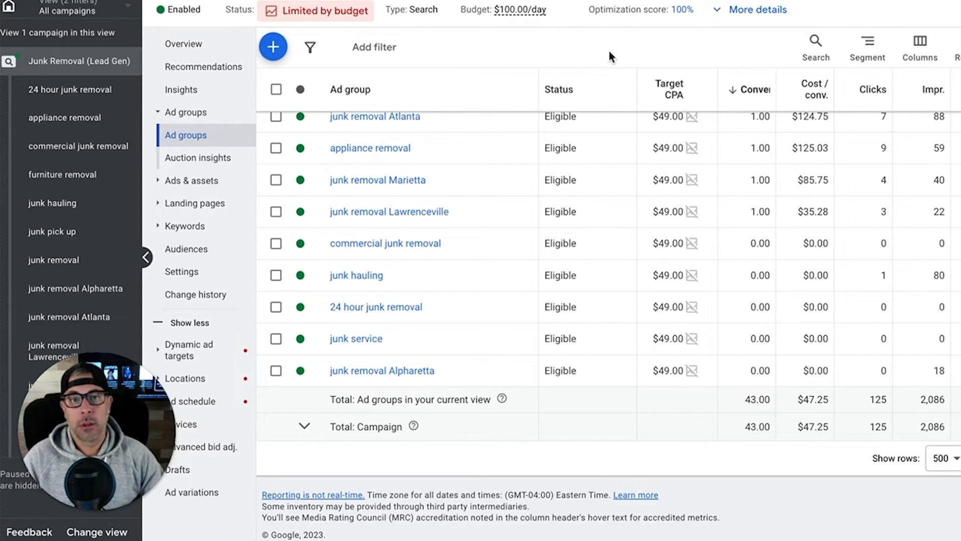
mouse_move(690, 291)
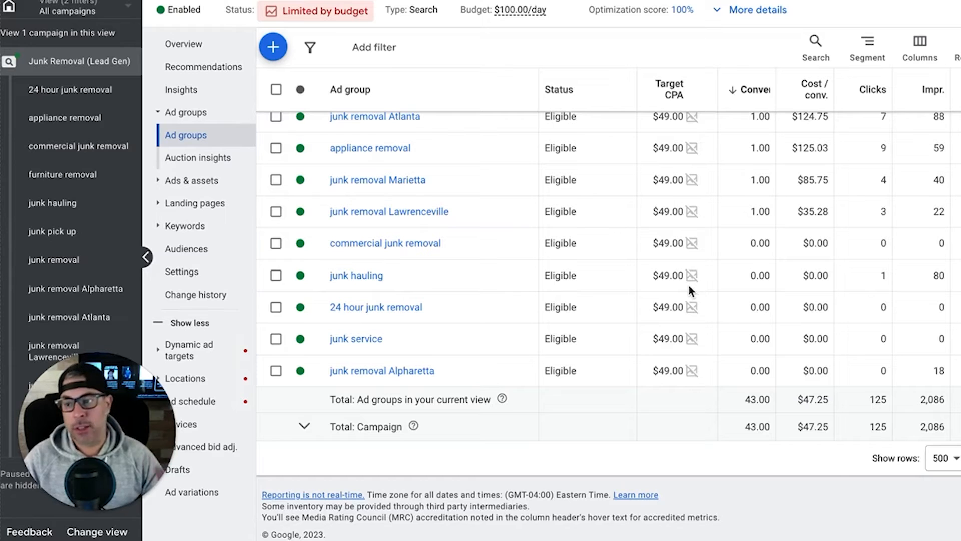